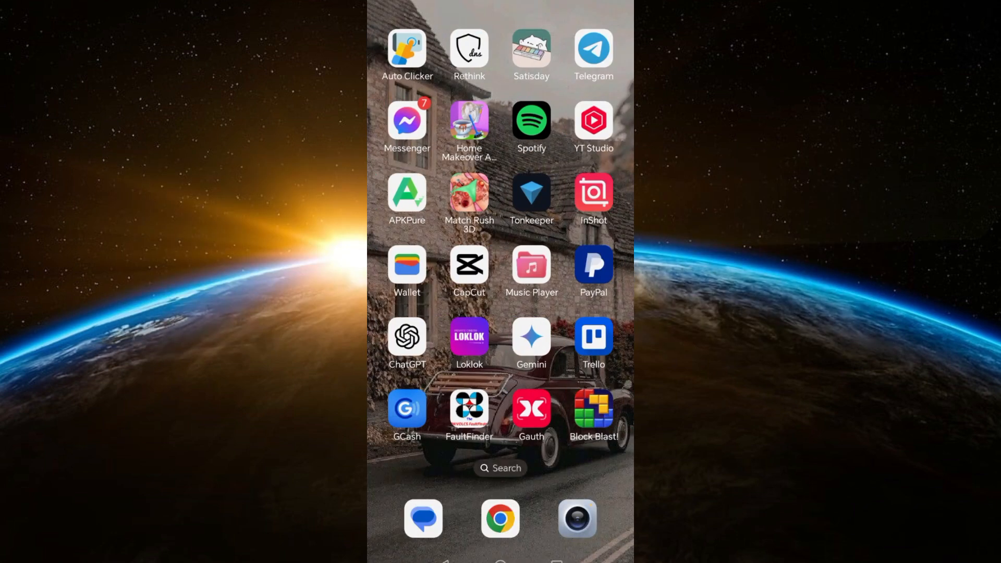
- Launch Spotify from the home screen and browse its home feed
left_click(531, 120)
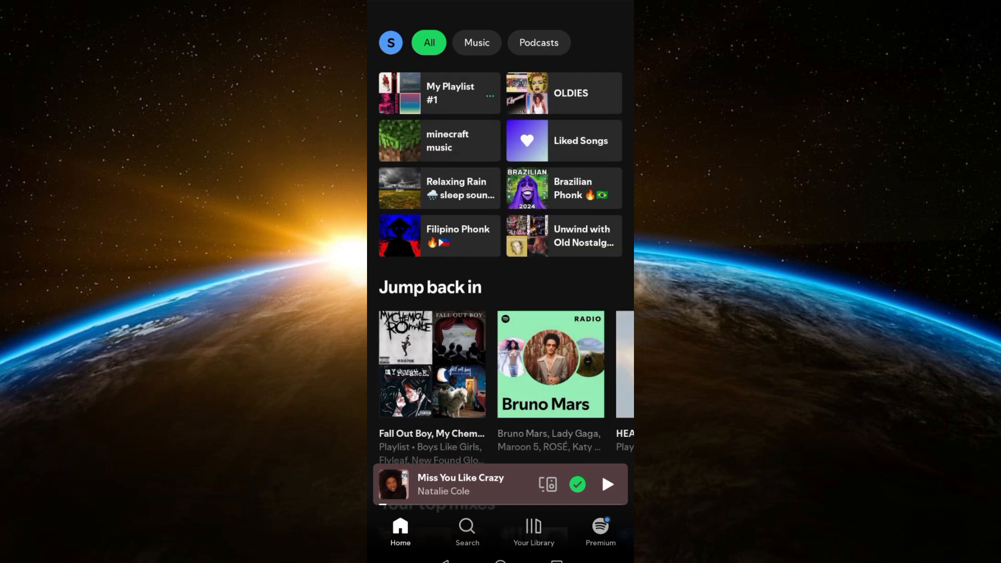
scroll("down", 3)
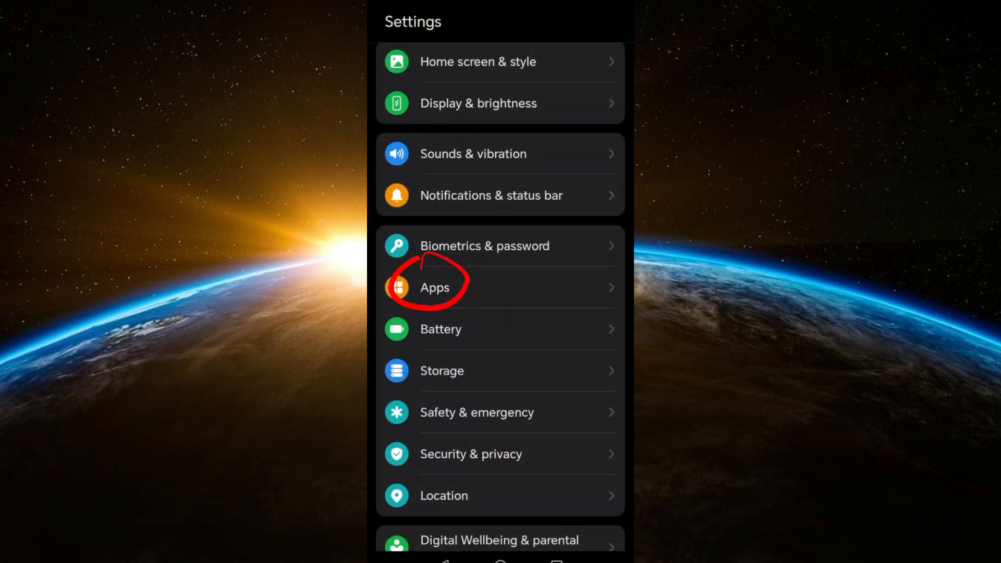
- Reach the Apps entry in the Settings list and enter it
scroll("down", 3)
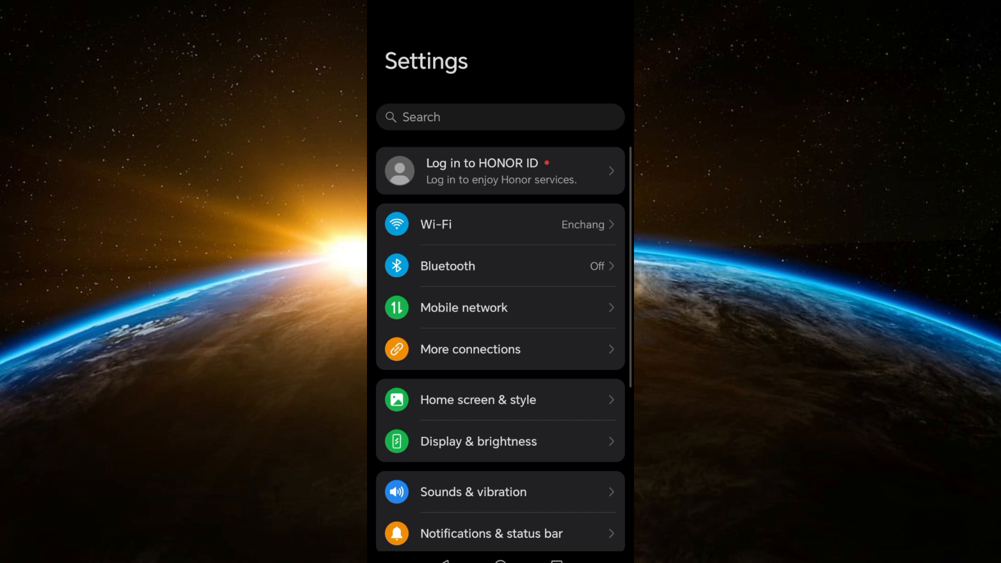
scroll("down", 3)
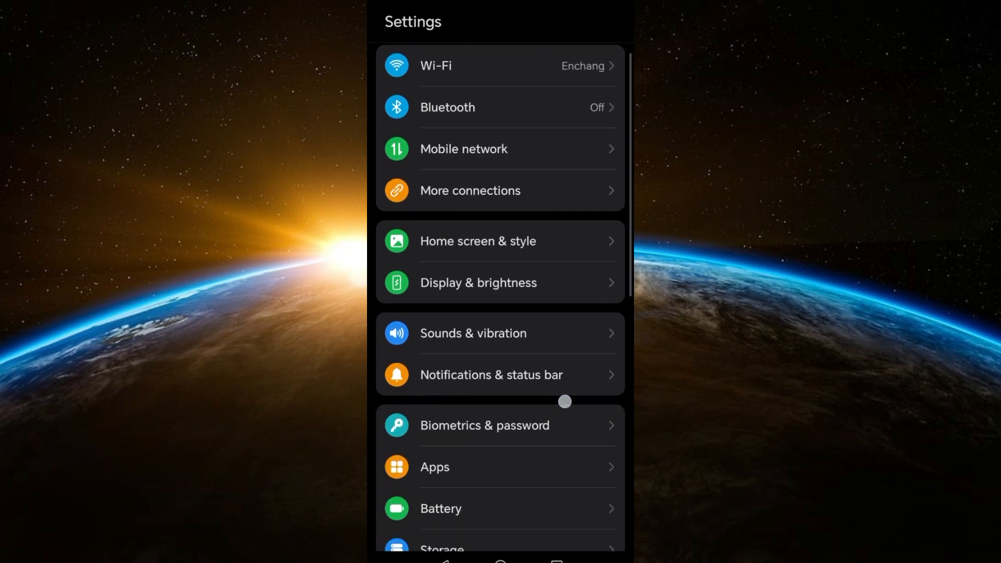
left_click(434, 467)
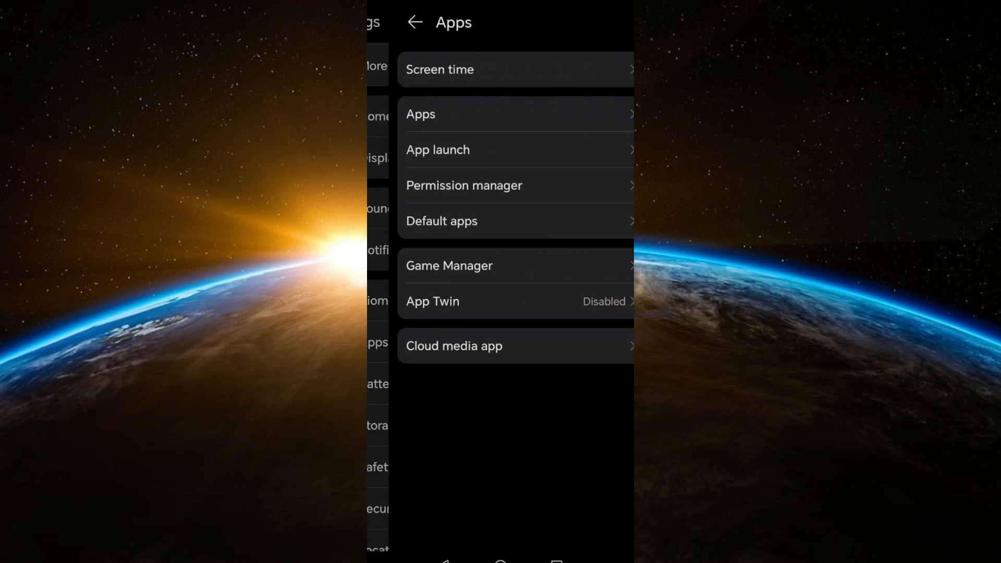
scroll("down", 3)
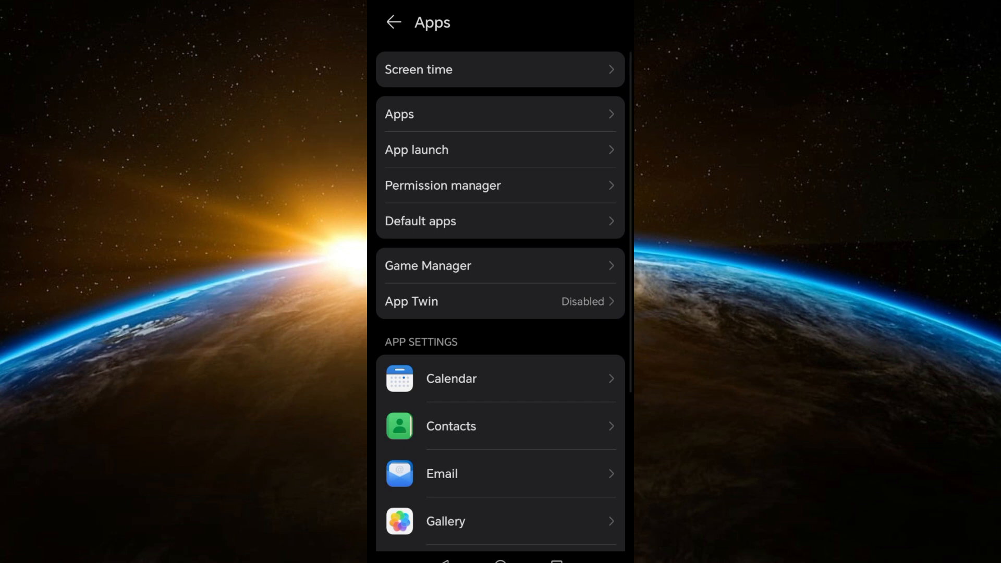
- Search the installed apps for 'spoti' and bring up Spotify's App info page
left_click(500, 113)
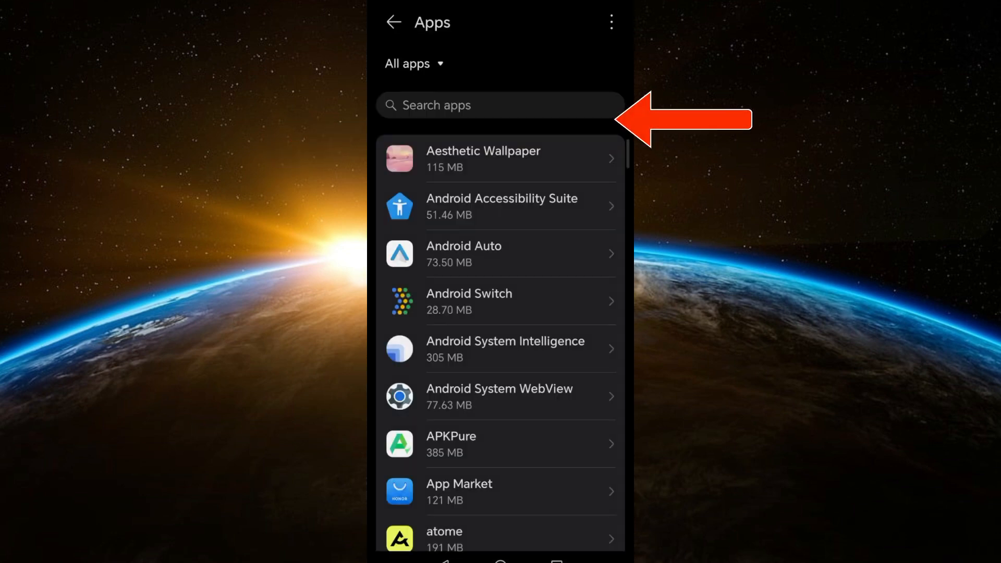
left_click(499, 104)
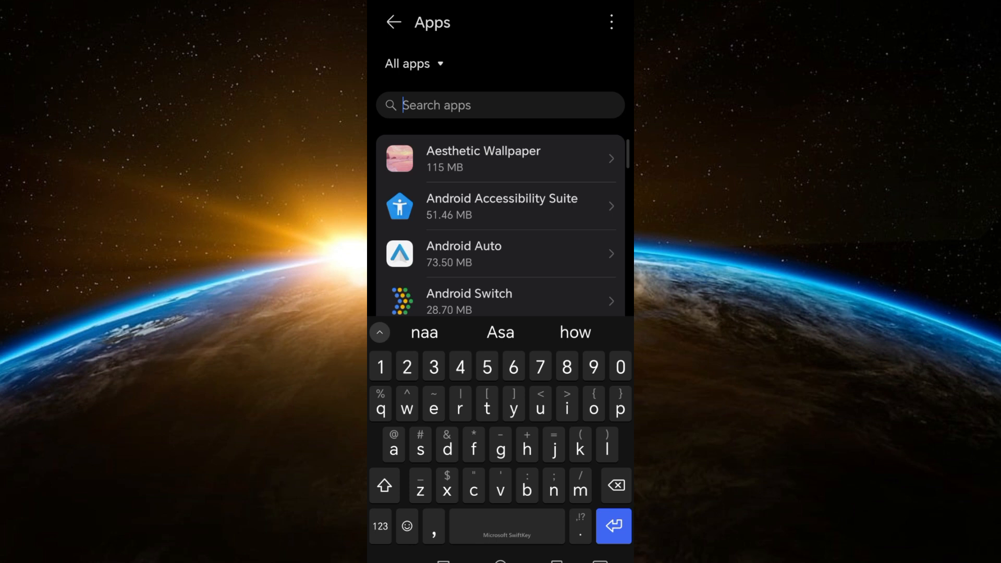
type("spoti")
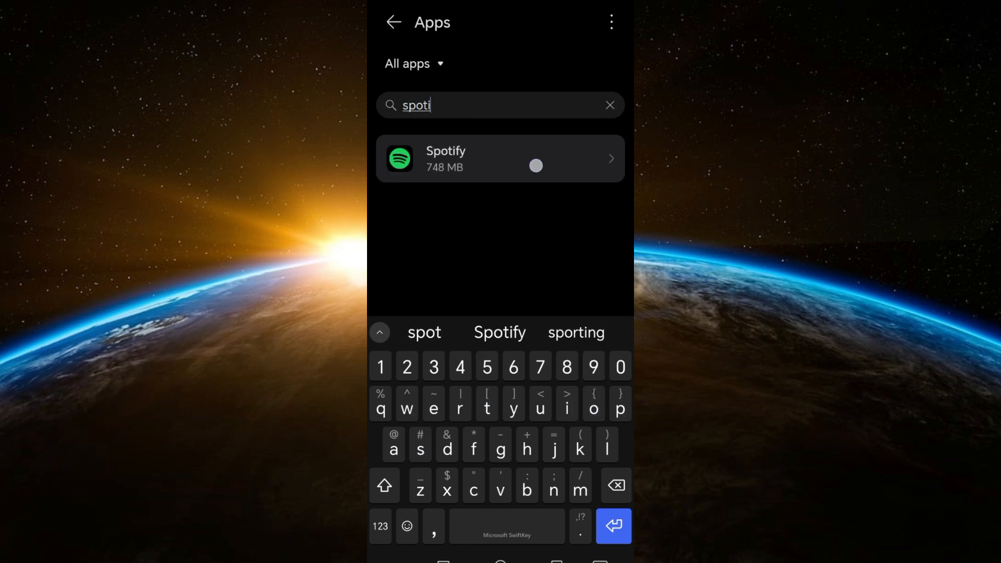
left_click(499, 159)
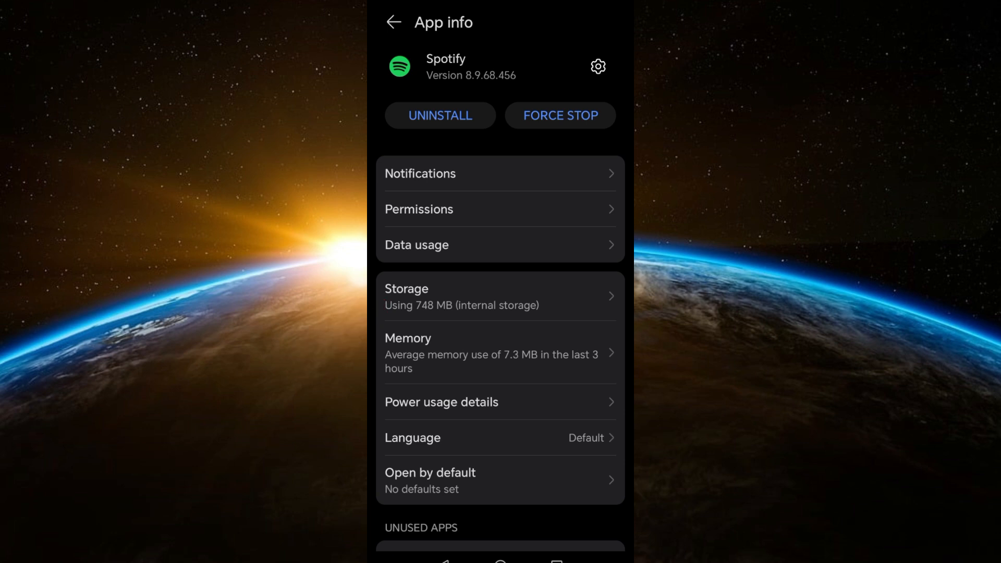
- Clear Spotify's cache in its Storage details and return to App info
left_click(499, 295)
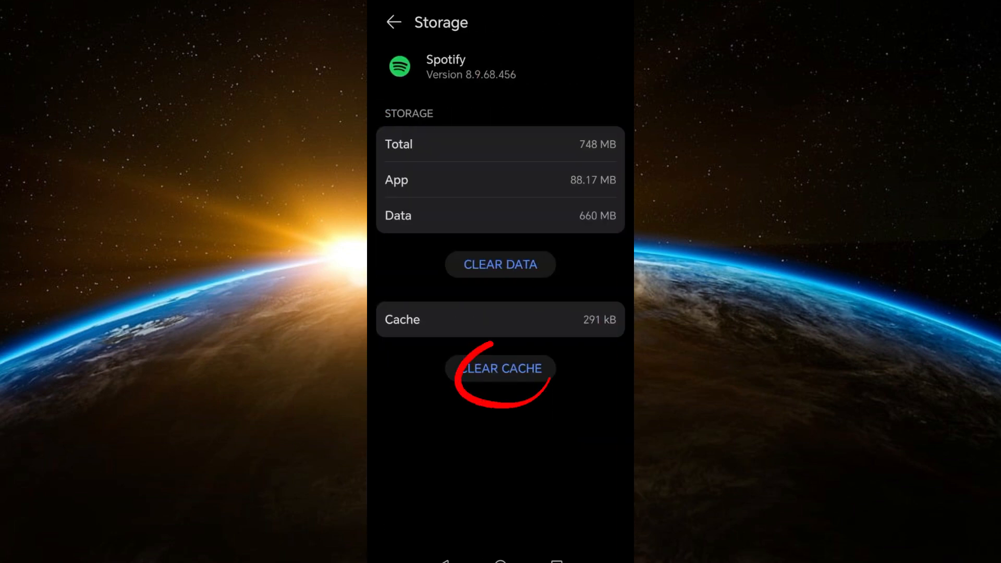
left_click(499, 368)
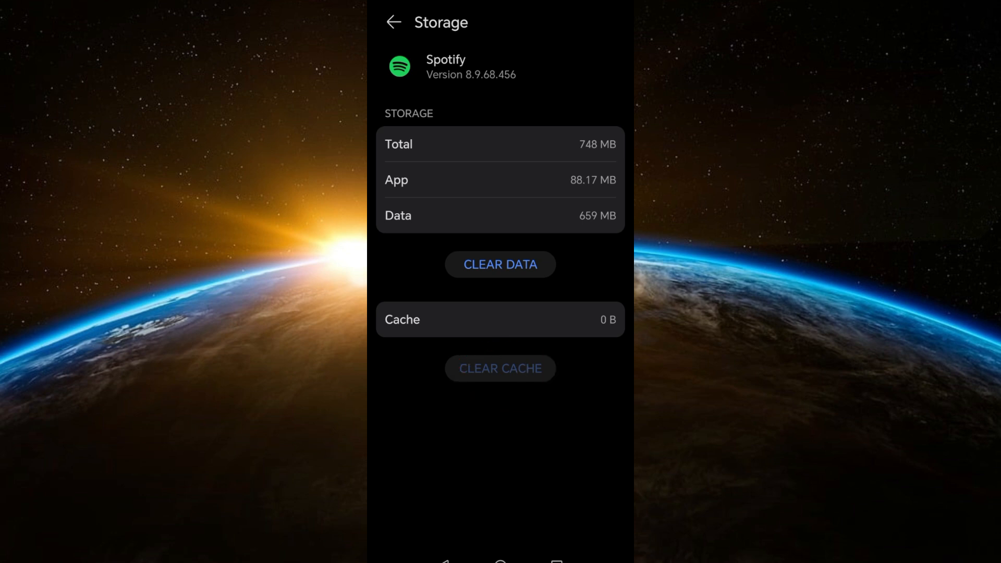
left_click(394, 22)
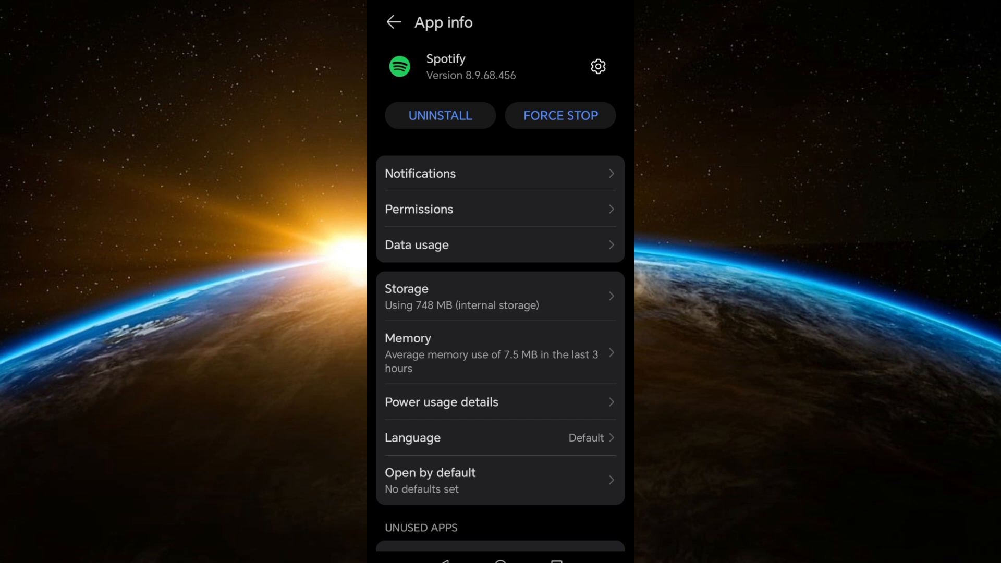
- Uninstall Spotify and confirm its removal in the dialog
left_click(439, 115)
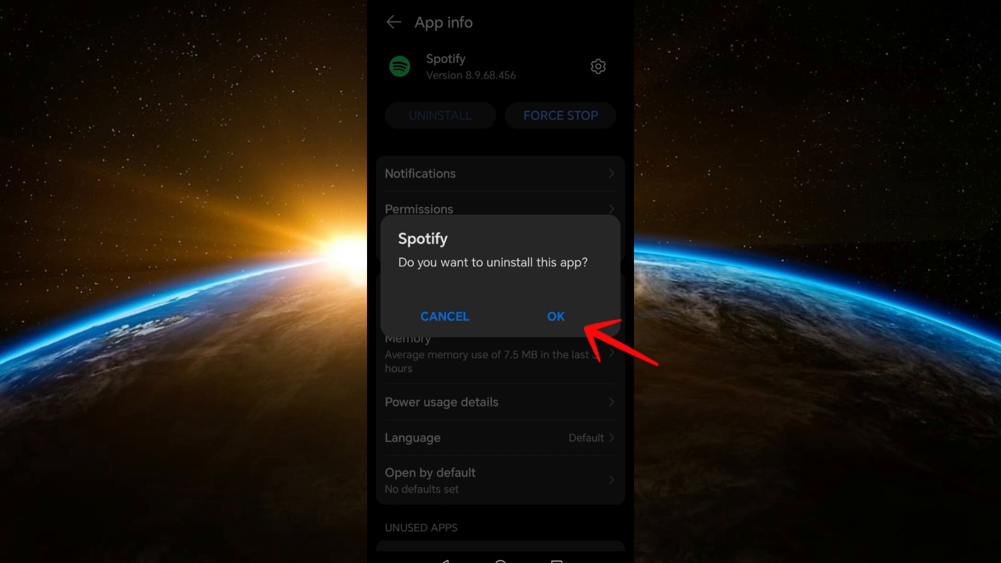
left_click(554, 316)
type("s")
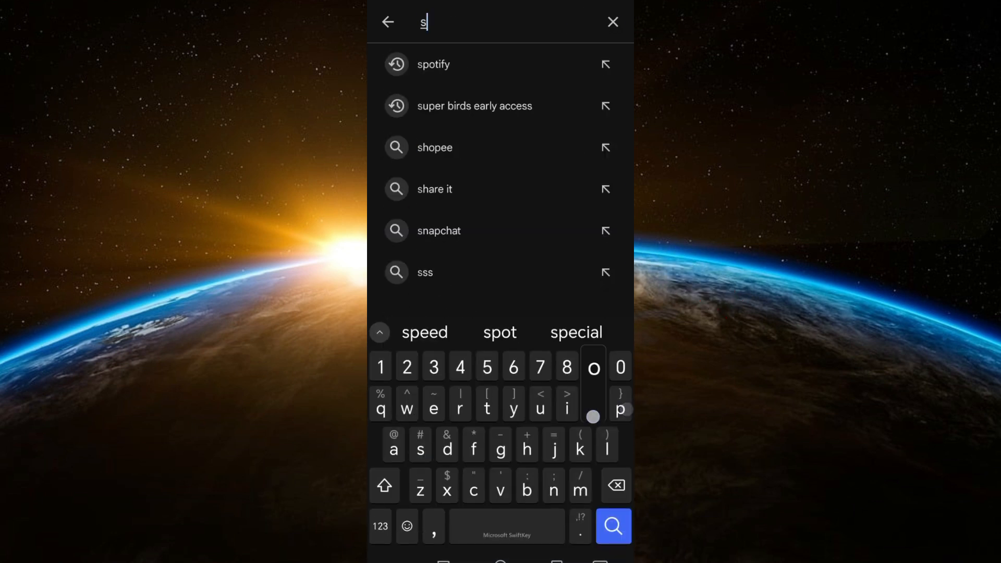
- Pick the 'spotify' suggestion from search history to run the store search
left_click(434, 64)
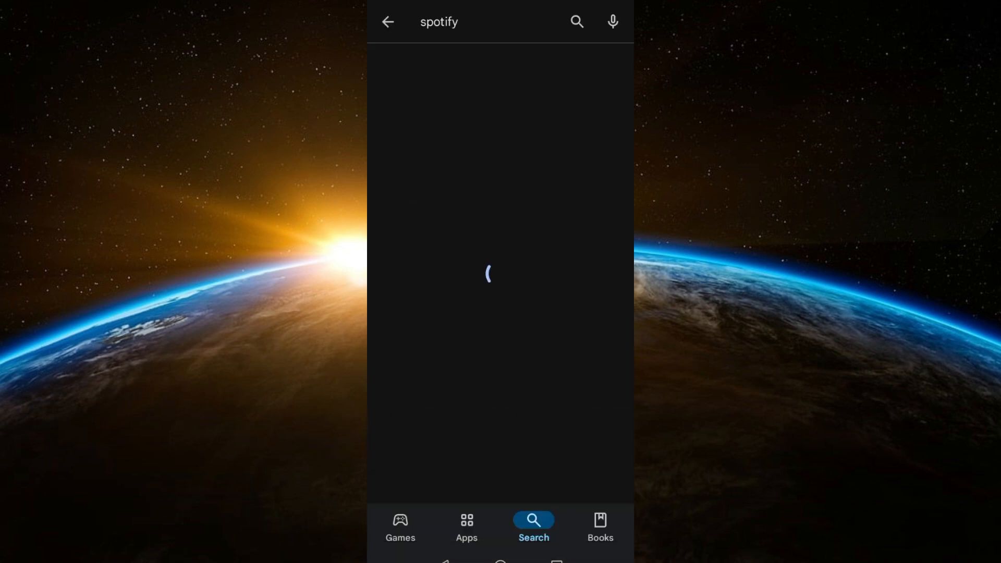